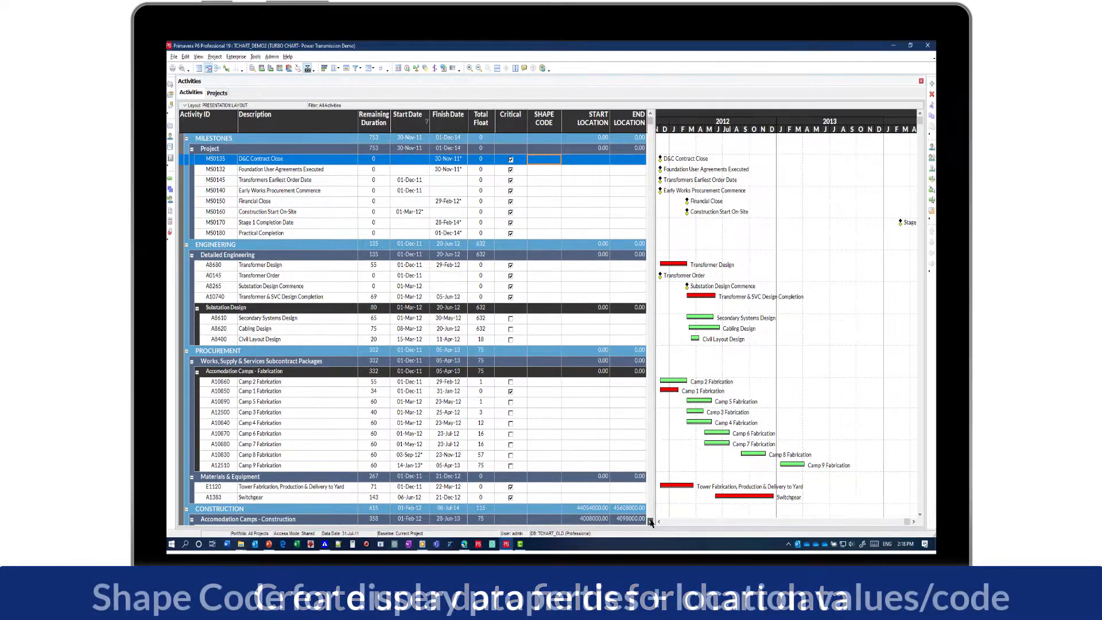
# Scroll the Activities table to the Construction section showing Shape Code, Start and End Location columns
pyautogui.scroll(-3)
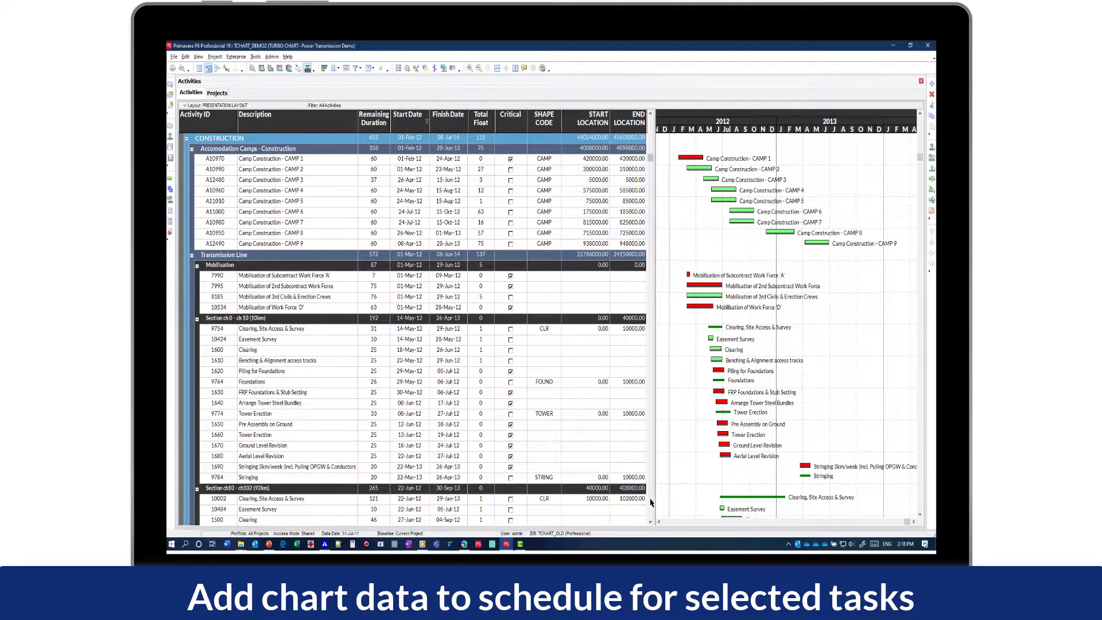
pyautogui.scroll(-3)
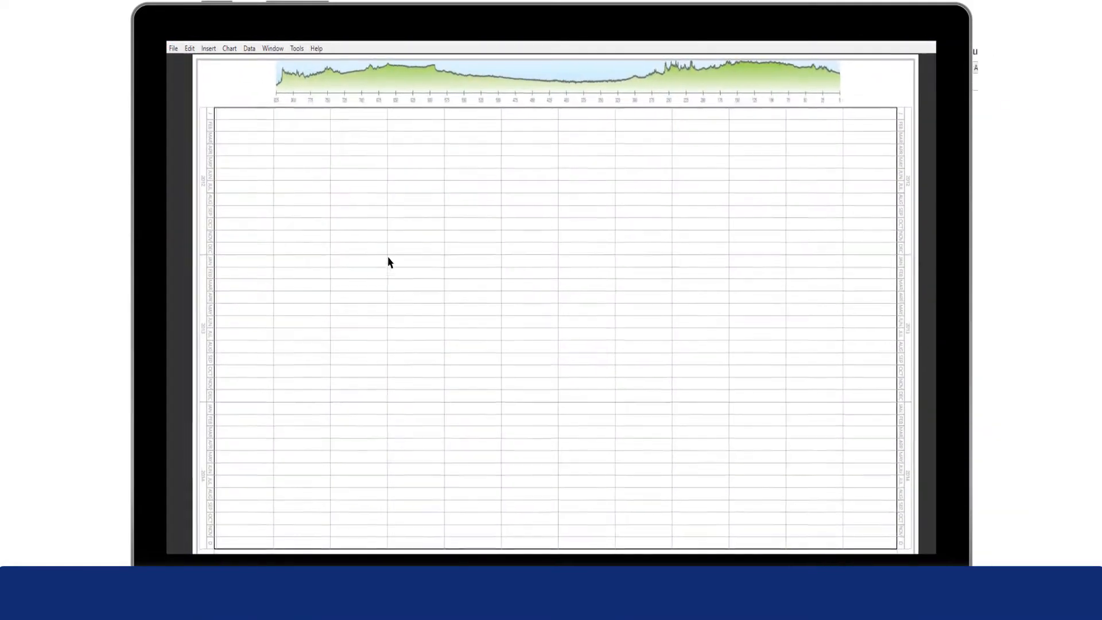
# Load the Power Transmission Demo from TCHART_OLD, mapping positions to TC2_STARTLOCATION/TC3_ENDLOCATION and shapes to TC1_SHAPECODE
pyautogui.click(173, 48)
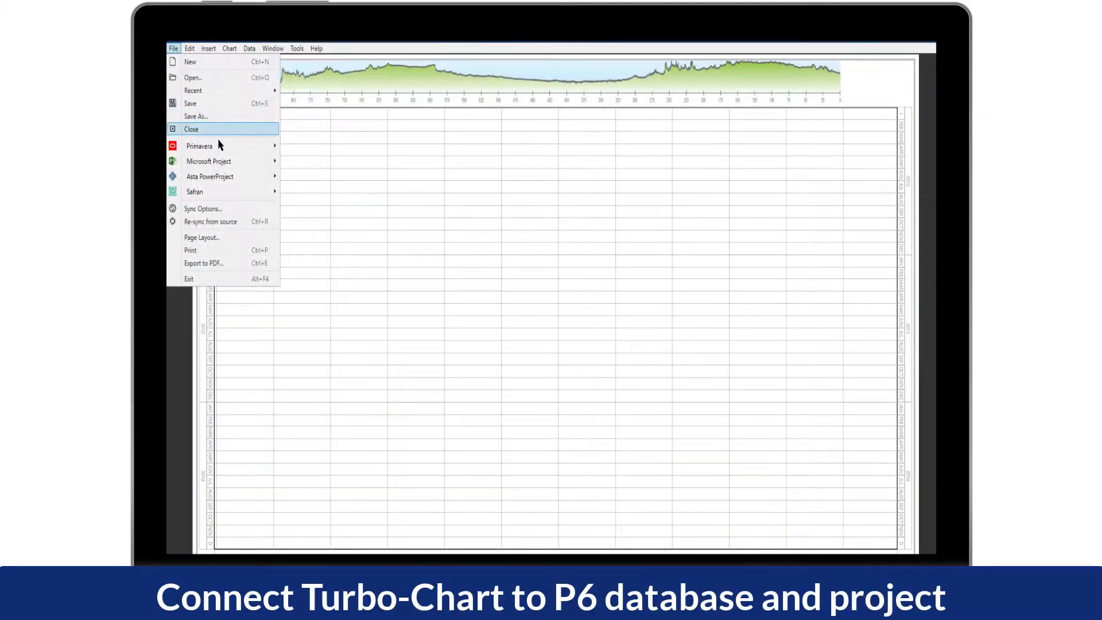
pyautogui.click(199, 146)
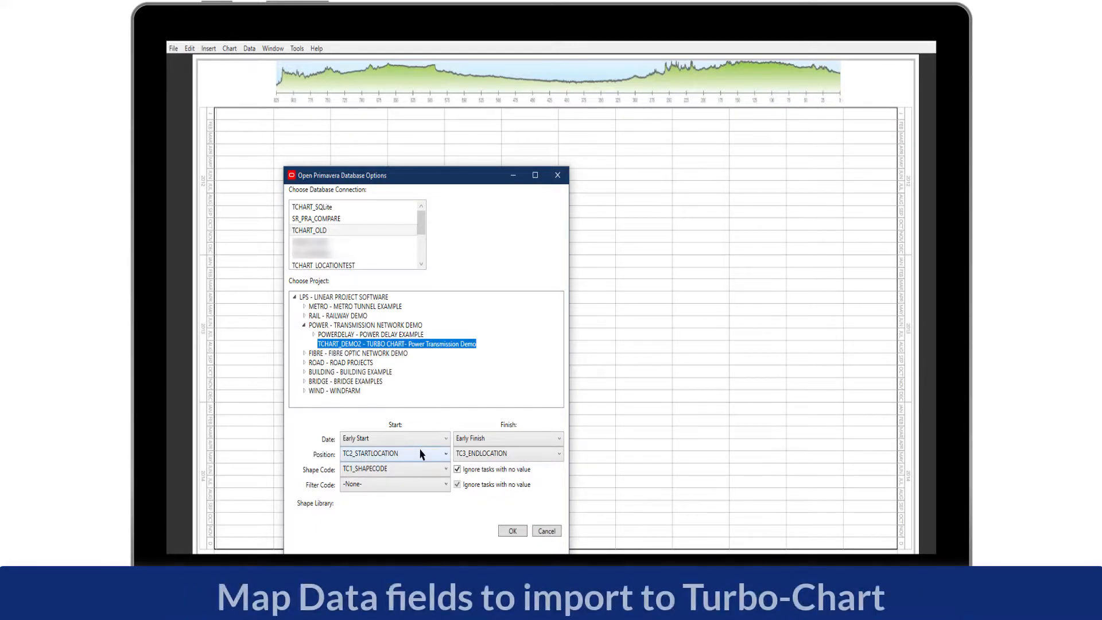
pyautogui.click(512, 530)
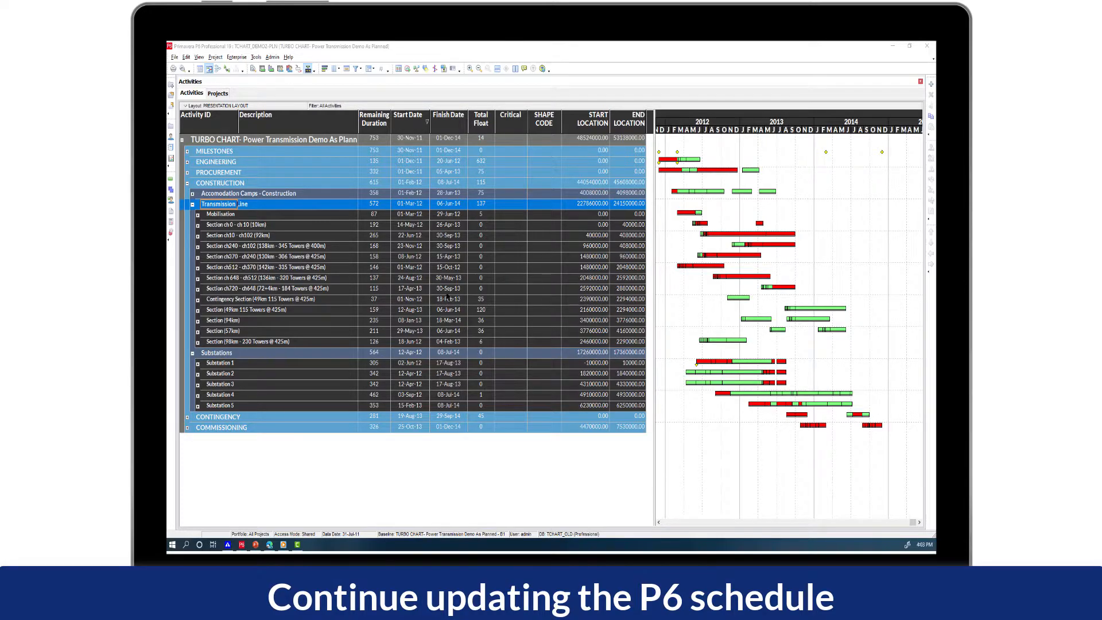
# Reschedule the As Planned project via Tools > Schedule (F9) using updated remaining durations
pyautogui.click(410, 69)
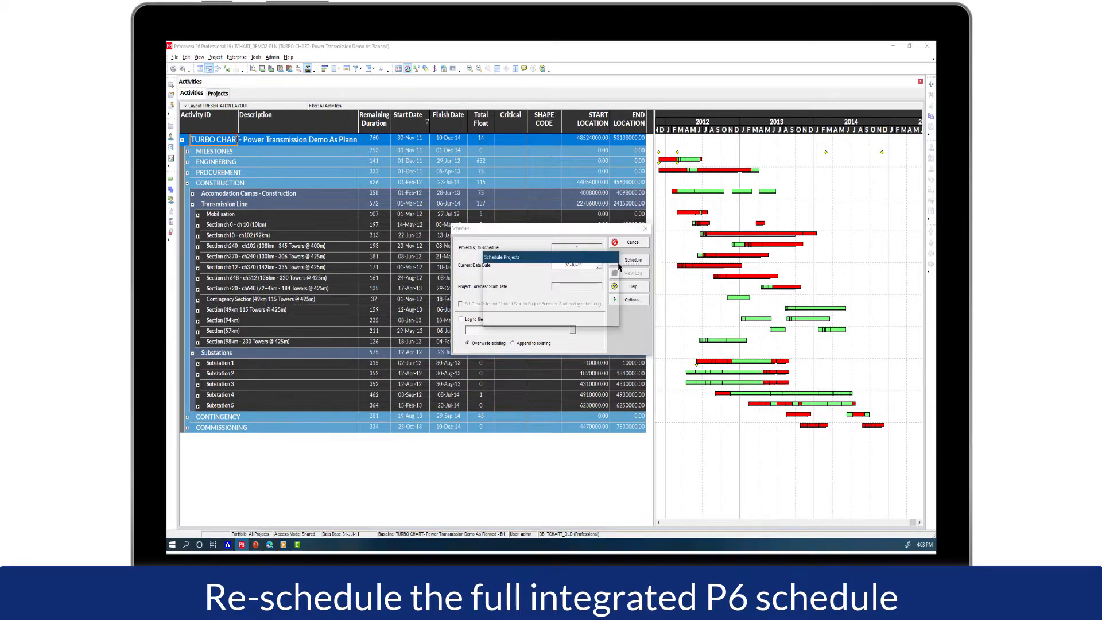
pyautogui.click(631, 260)
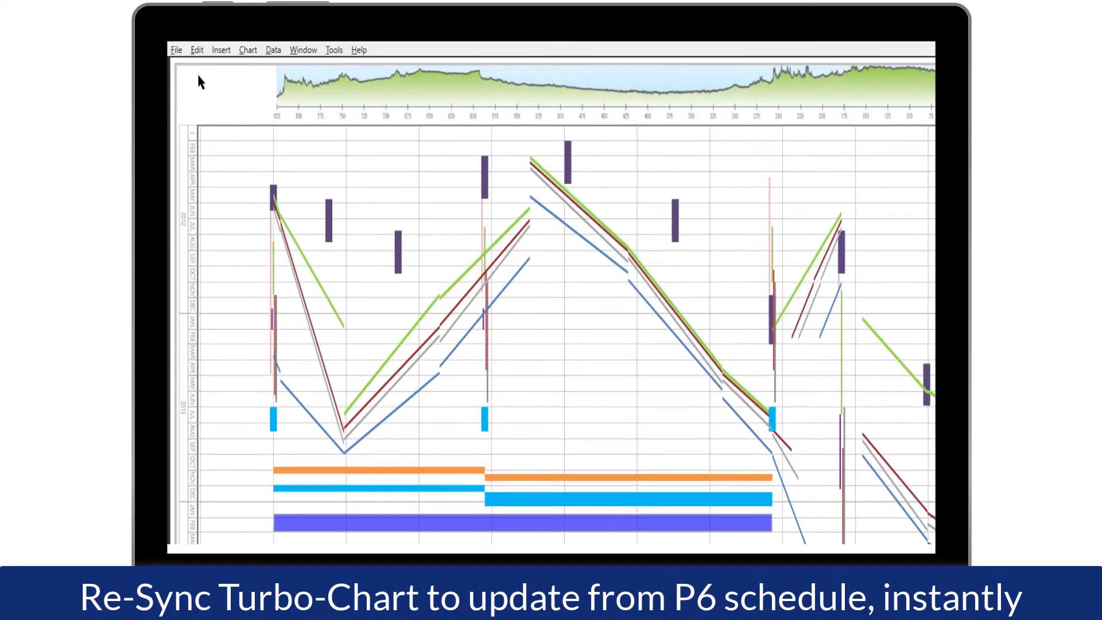
# Re-sync the time-location chart from the P6 source (Ctrl+R) to show the rescheduled tasks
pyautogui.click(176, 50)
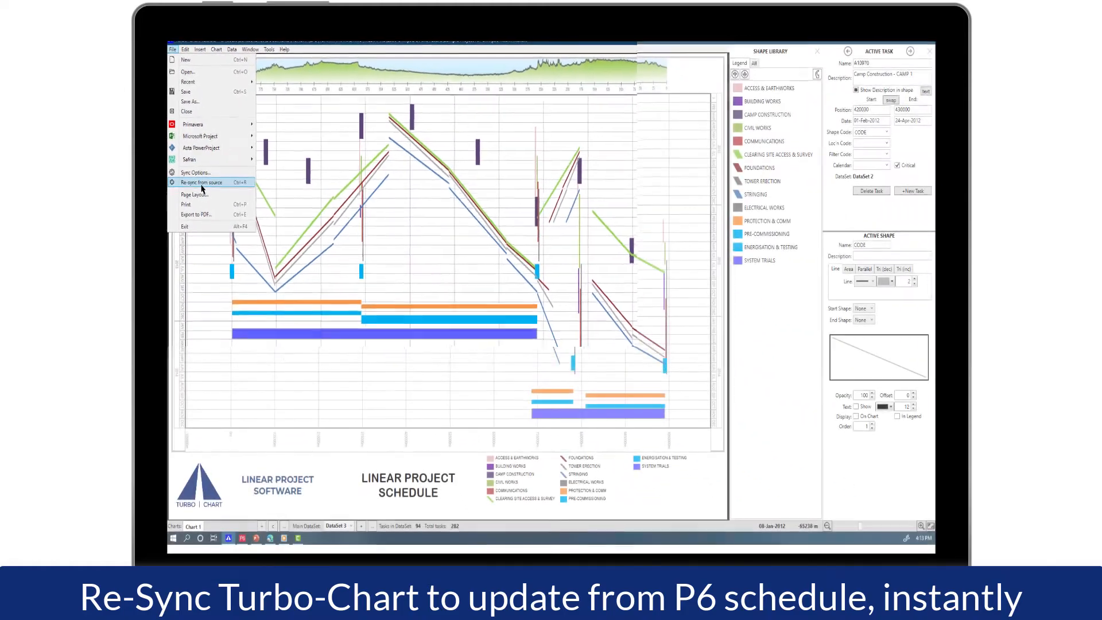
pyautogui.click(202, 182)
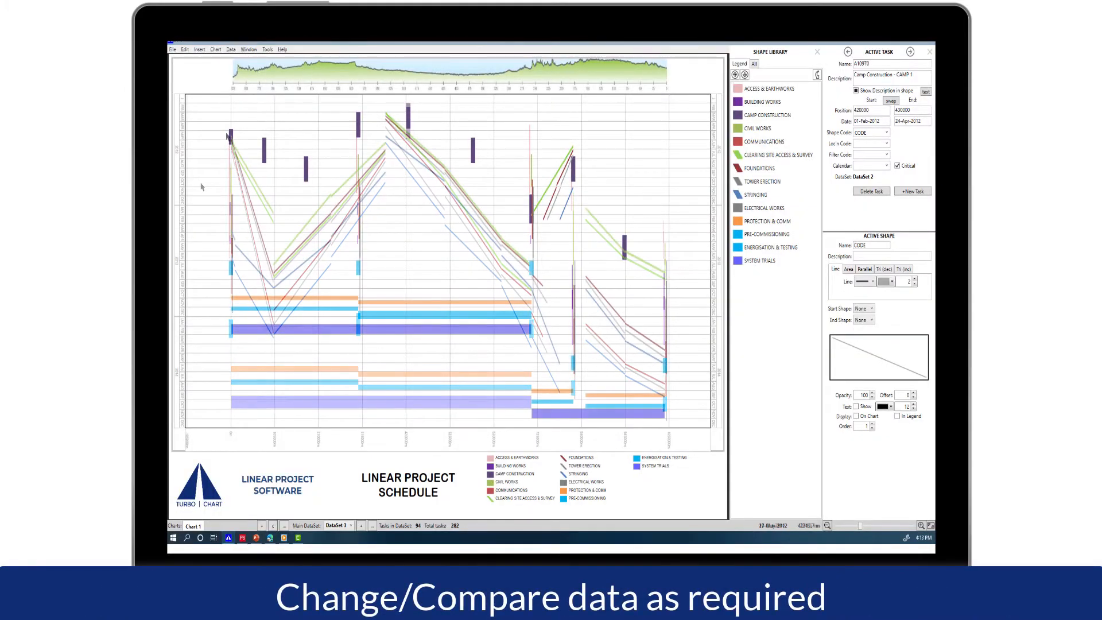